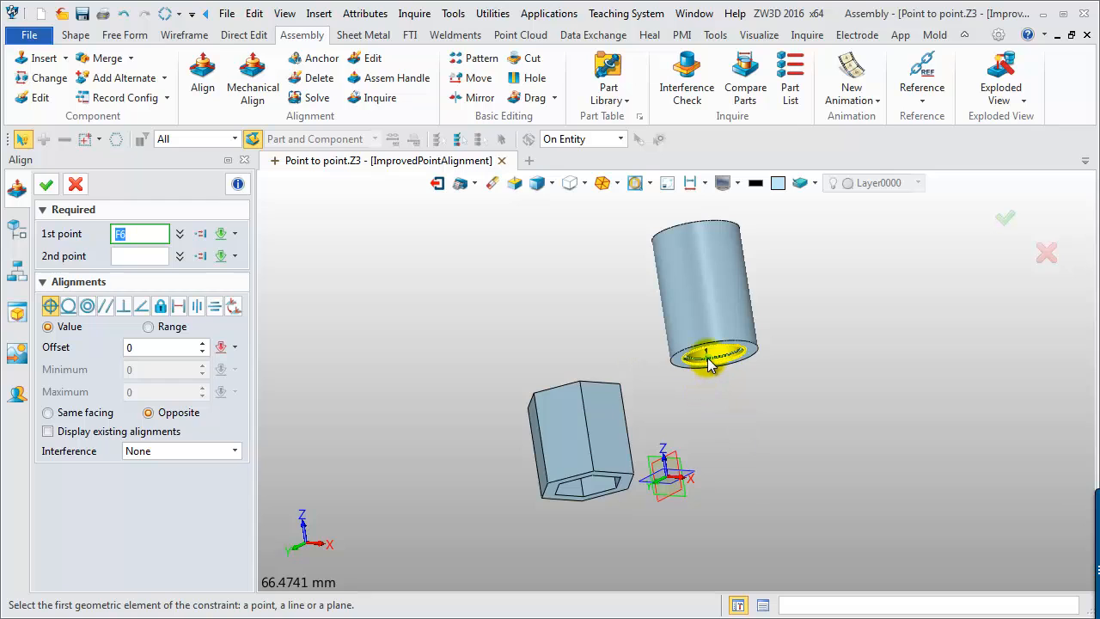
Align the cylinder's bottom circle centre point-to-point with the hexagonal holder's point.
{"action": "left_click", "coordinate": [709, 356]}
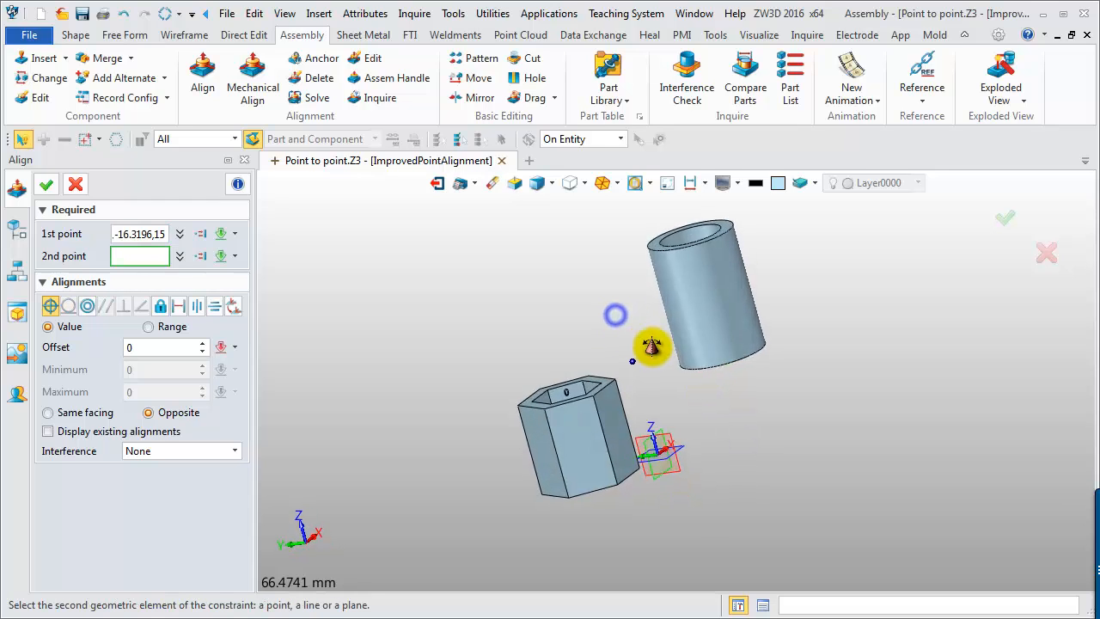
{"action": "left_click", "coordinate": [574, 400]}
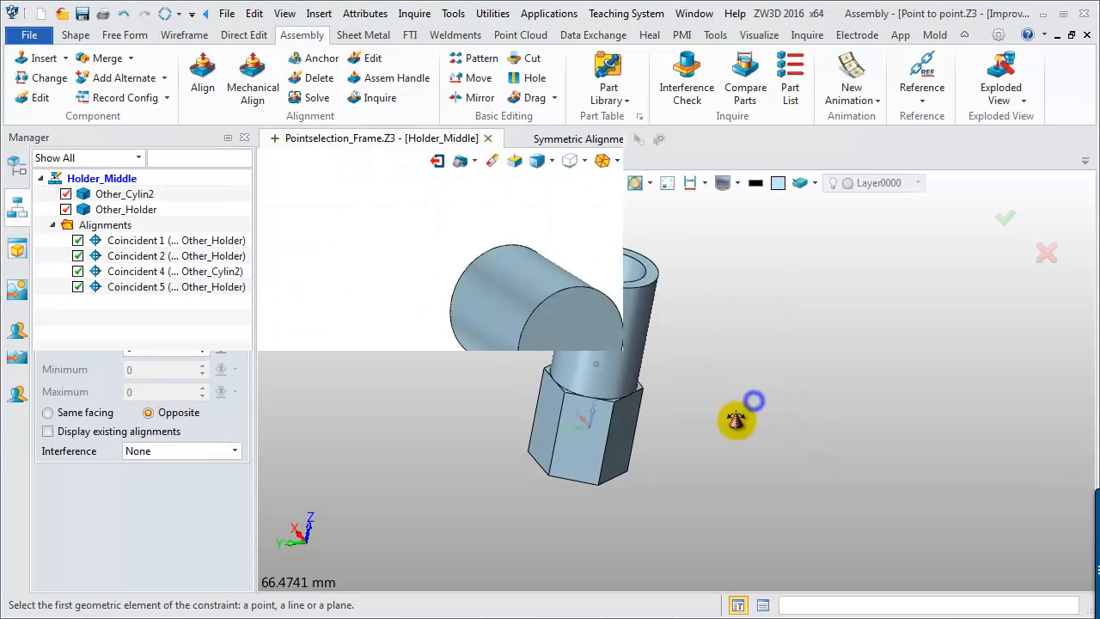
Add a Middle alignment using the V-block's slanted faces as base entities, and apply it.
{"action": "left_click", "coordinate": [202, 69]}
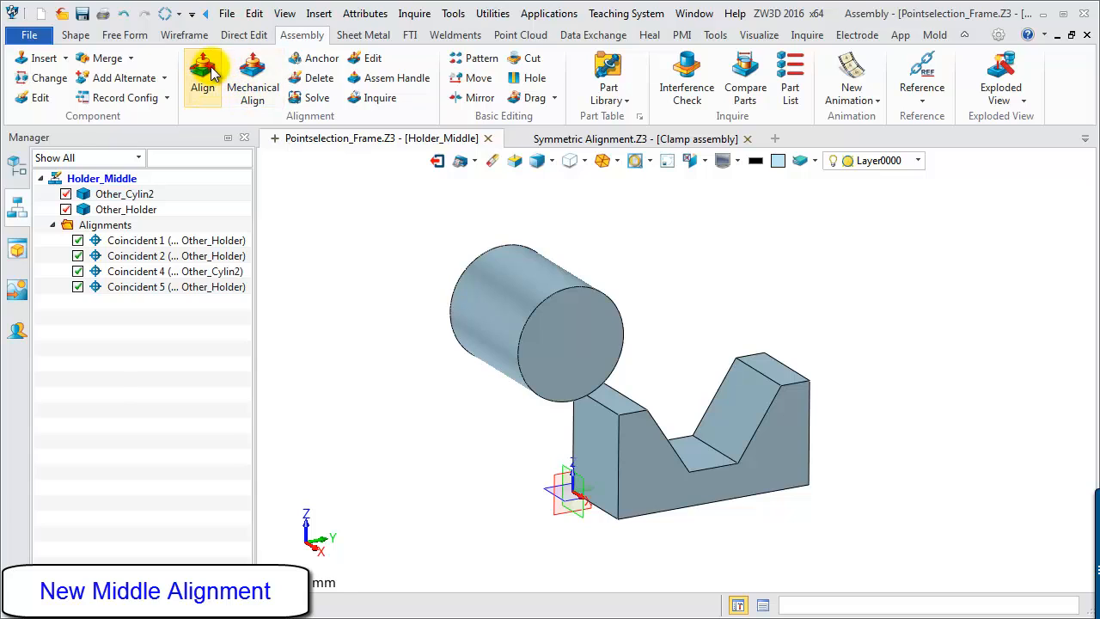
{"action": "left_click", "coordinate": [202, 76]}
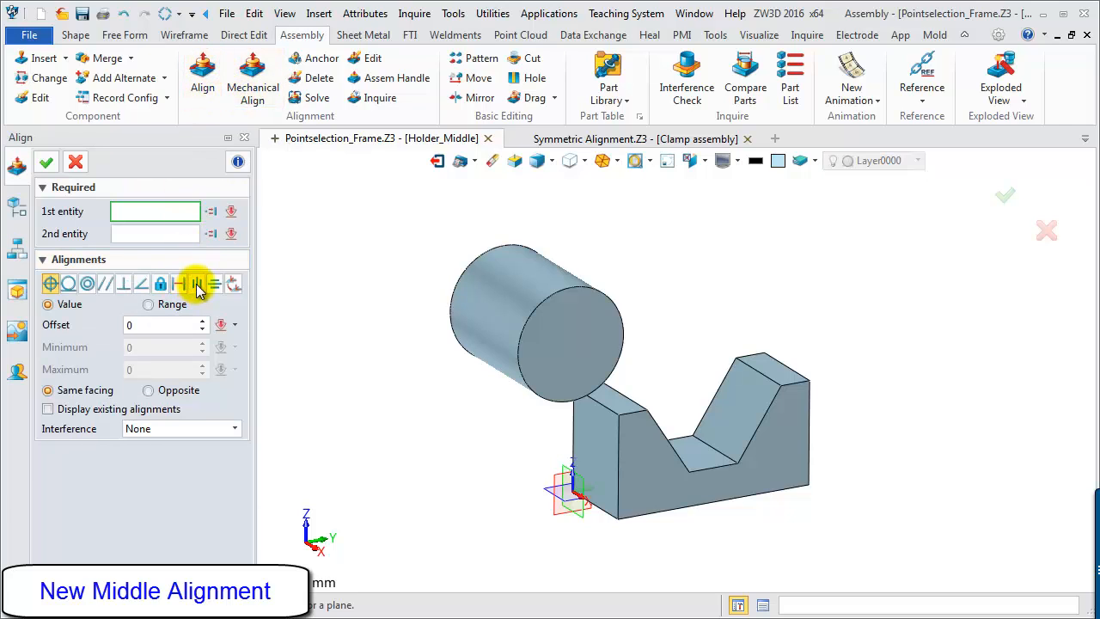
{"action": "left_click", "coordinate": [195, 284]}
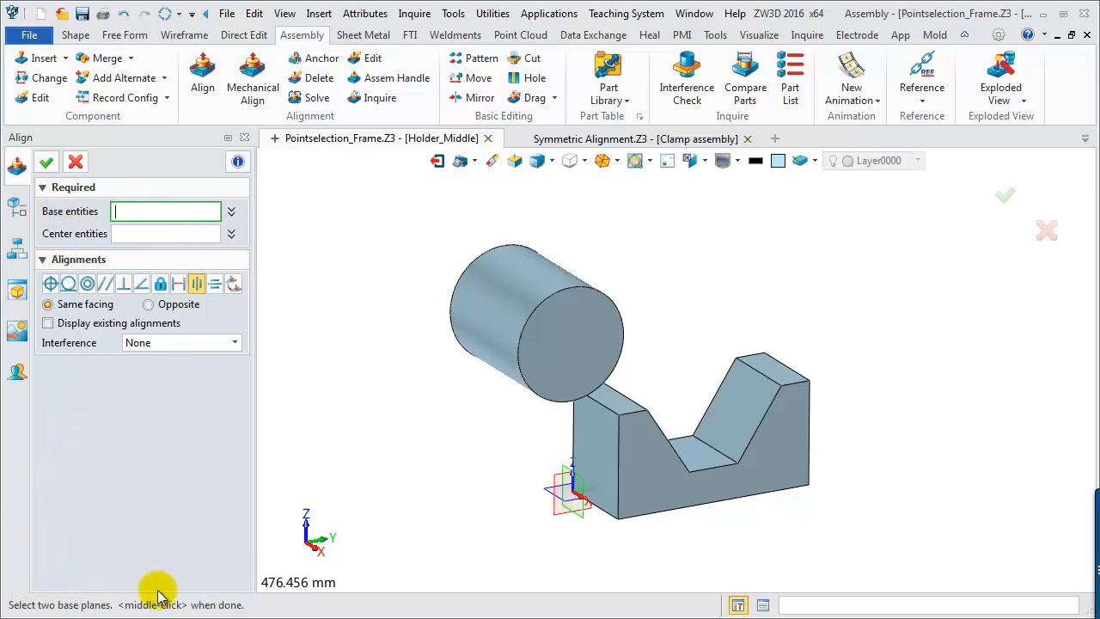
{"action": "left_click", "coordinate": [674, 430]}
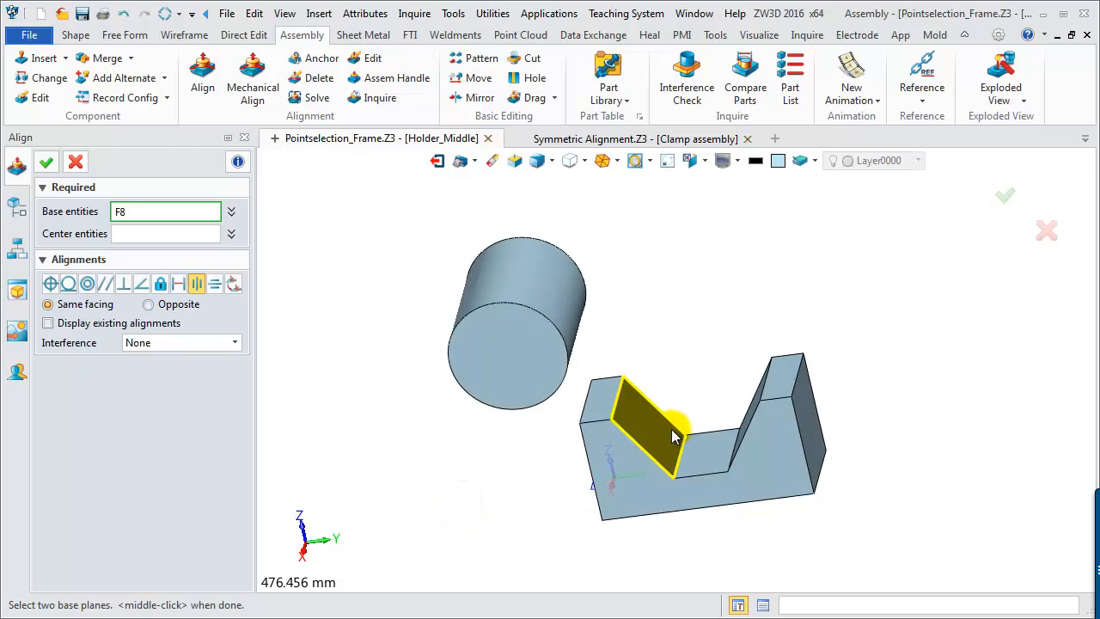
{"action": "left_click", "coordinate": [718, 421]}
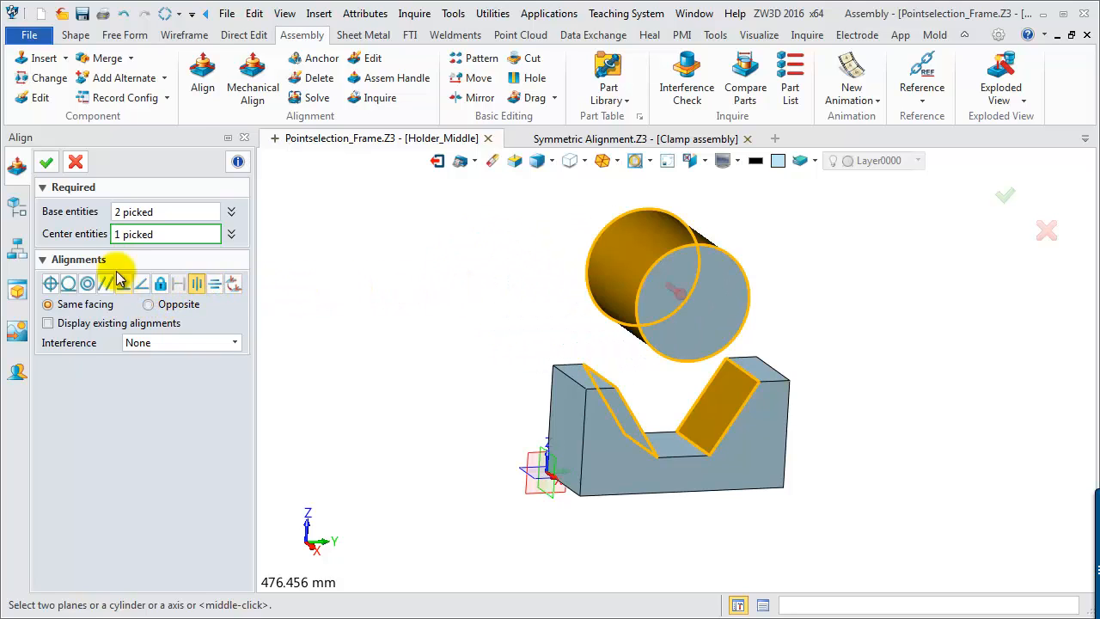
{"action": "left_click", "coordinate": [75, 163]}
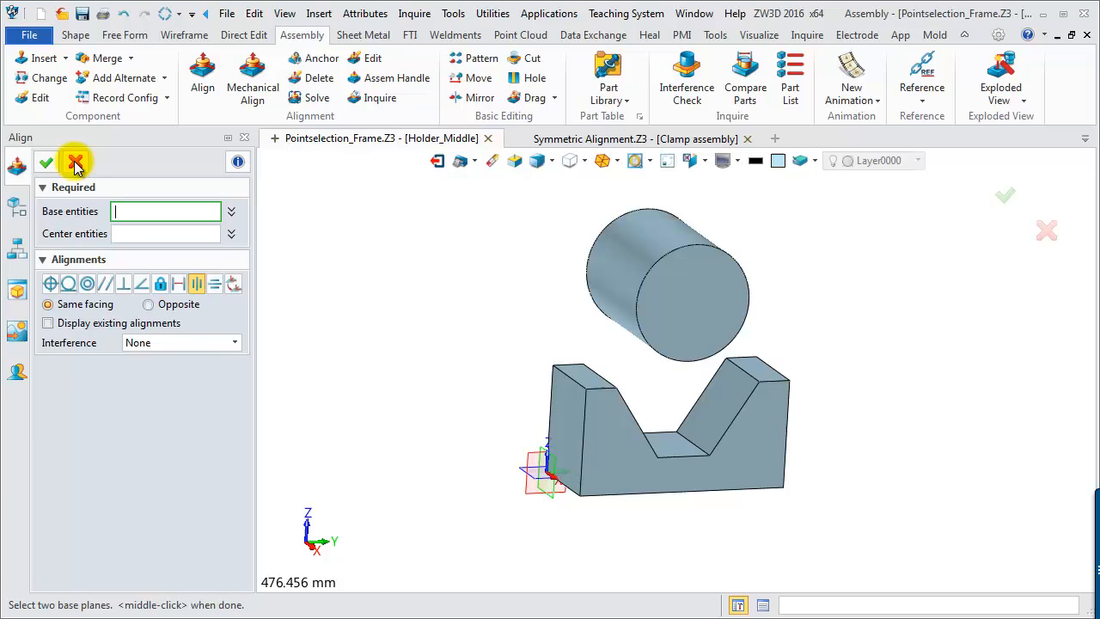
Make the cylinder's curved surface tangent to the V-block's slanted face, flipped to Opposite.
{"action": "left_click", "coordinate": [68, 283]}
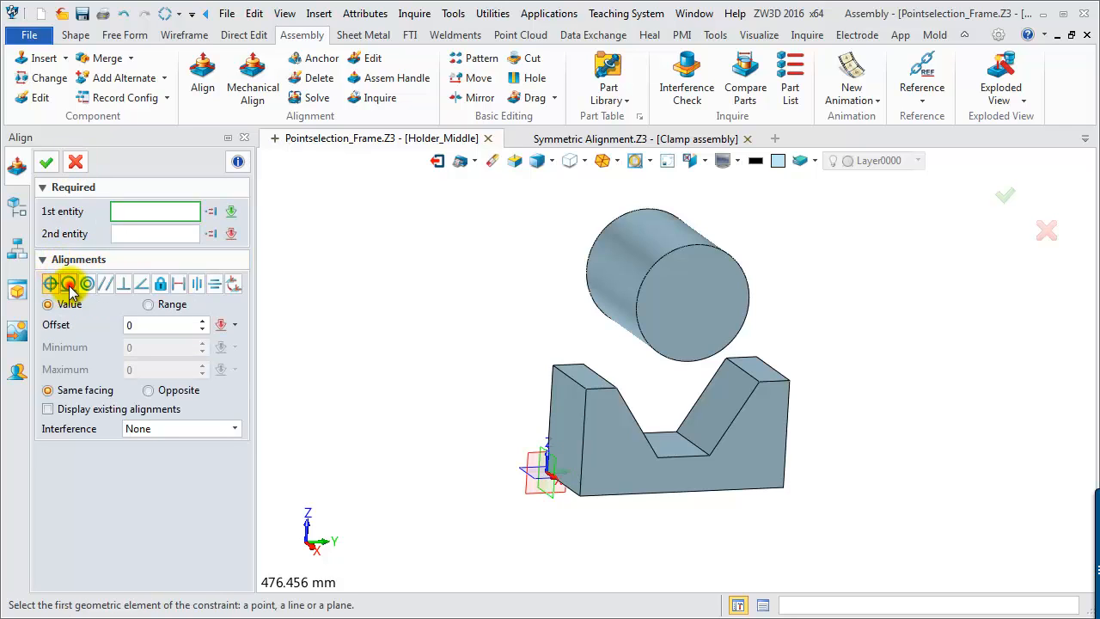
{"action": "left_click", "coordinate": [665, 284]}
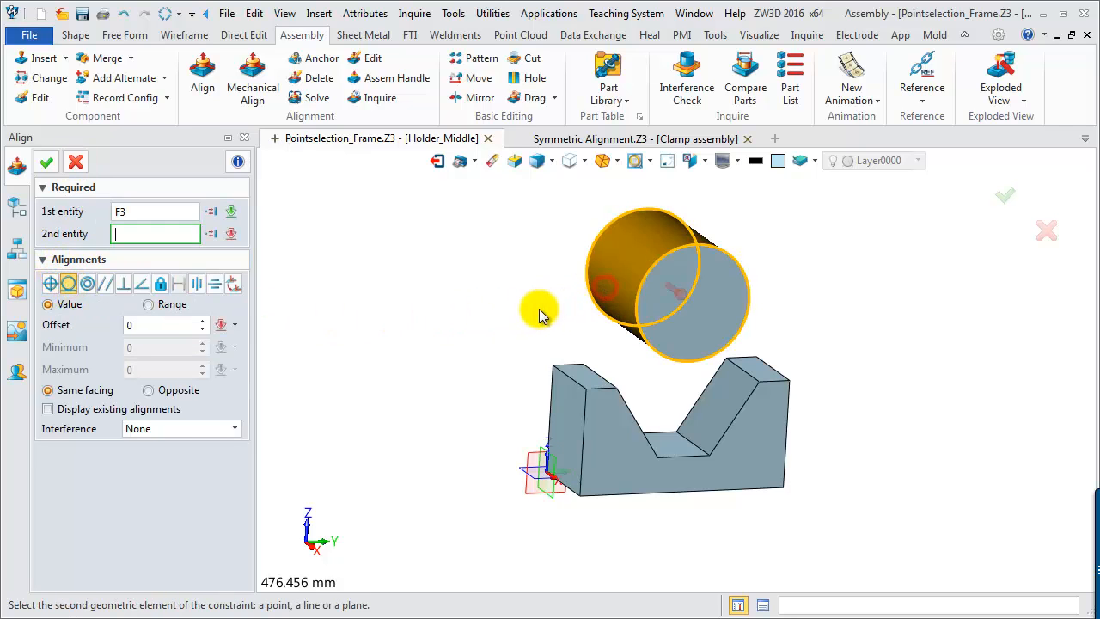
{"action": "left_click", "coordinate": [619, 421]}
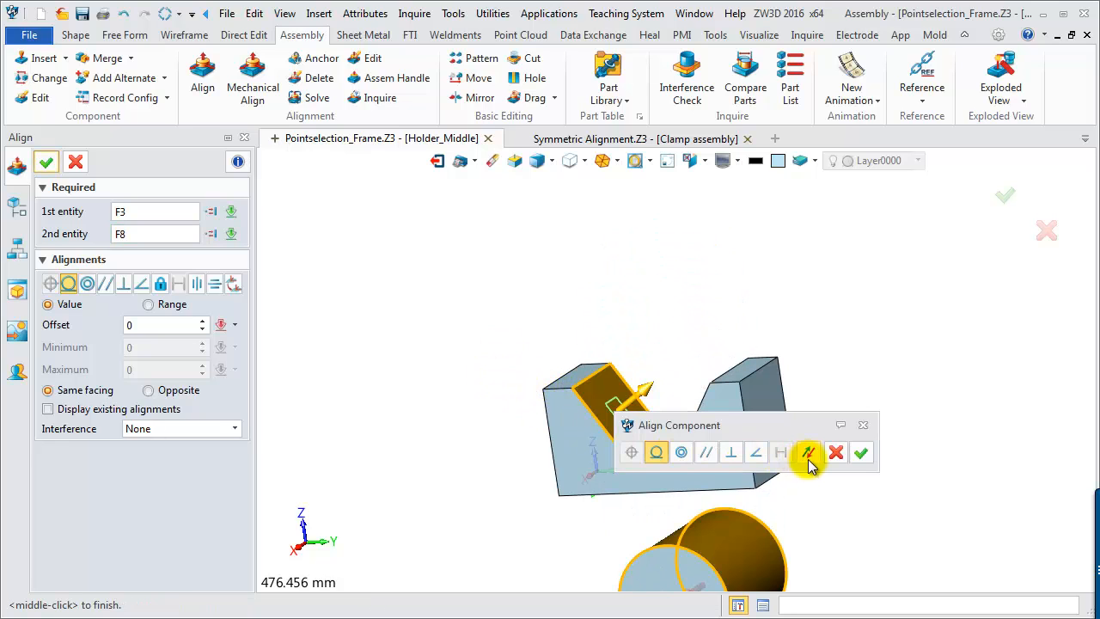
{"action": "left_click", "coordinate": [808, 452]}
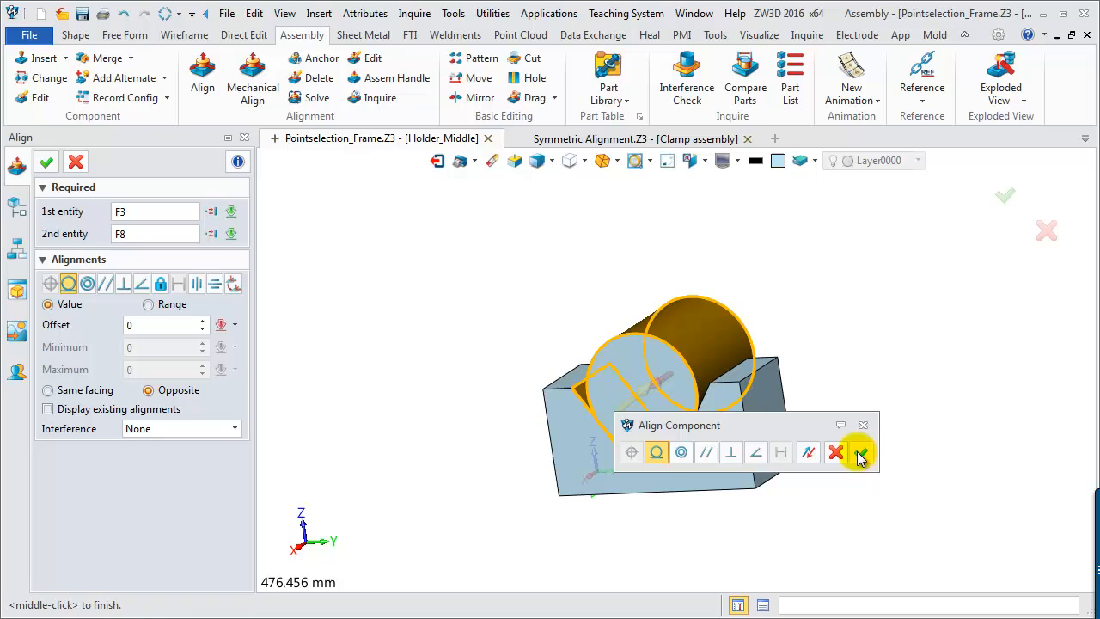
{"action": "left_click", "coordinate": [860, 453]}
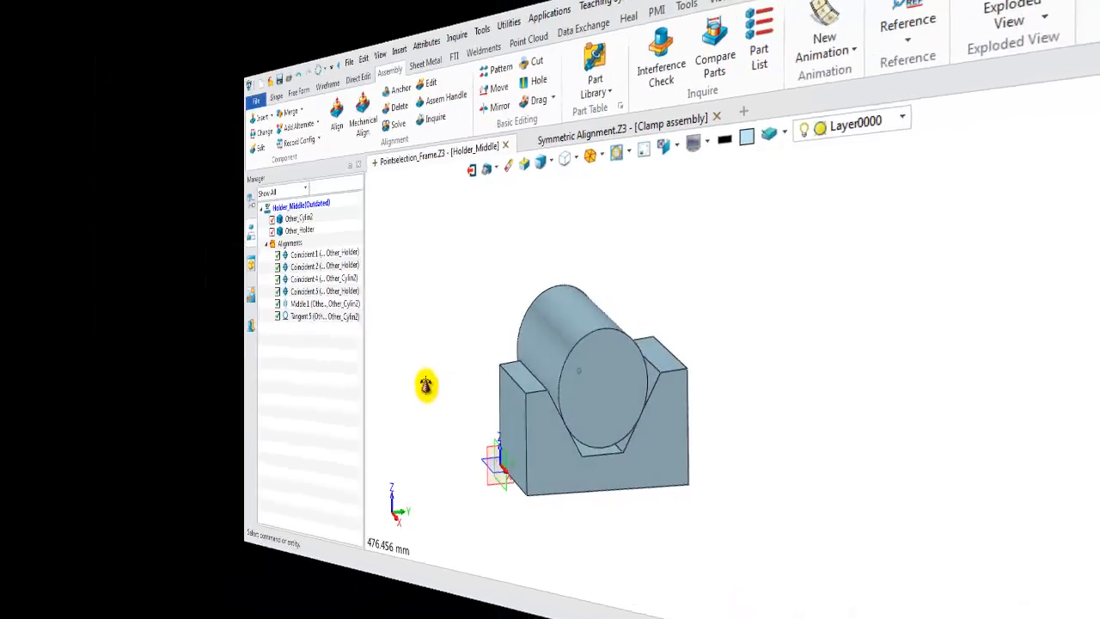
Add a Symmetric alignment about the XZ plane between the two side faces, then close.
{"action": "left_click", "coordinate": [202, 75]}
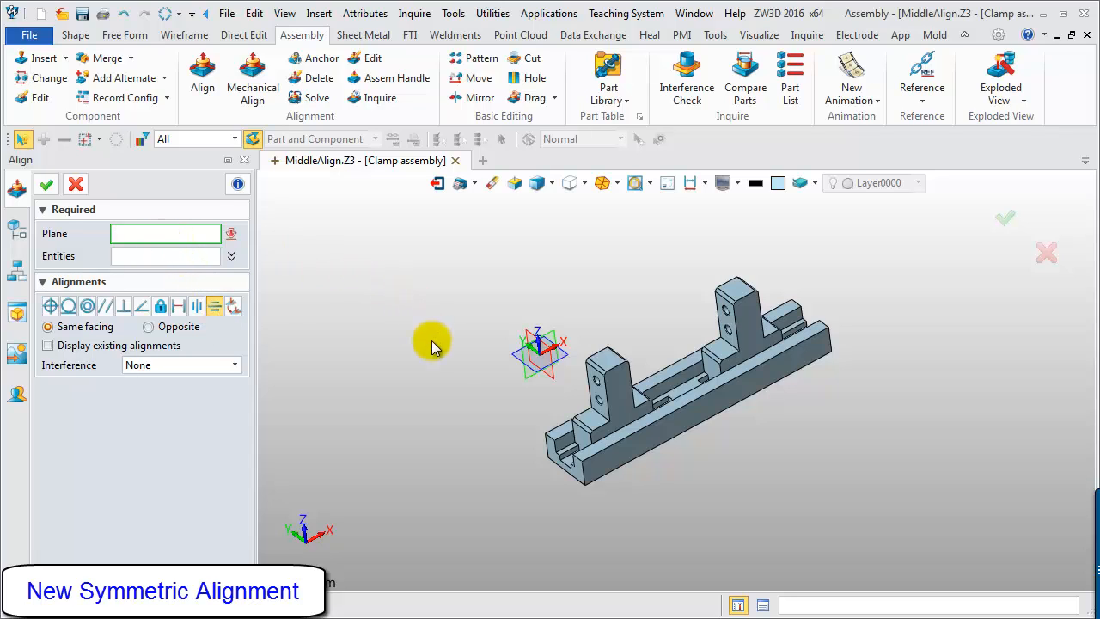
{"action": "left_click", "coordinate": [537, 352]}
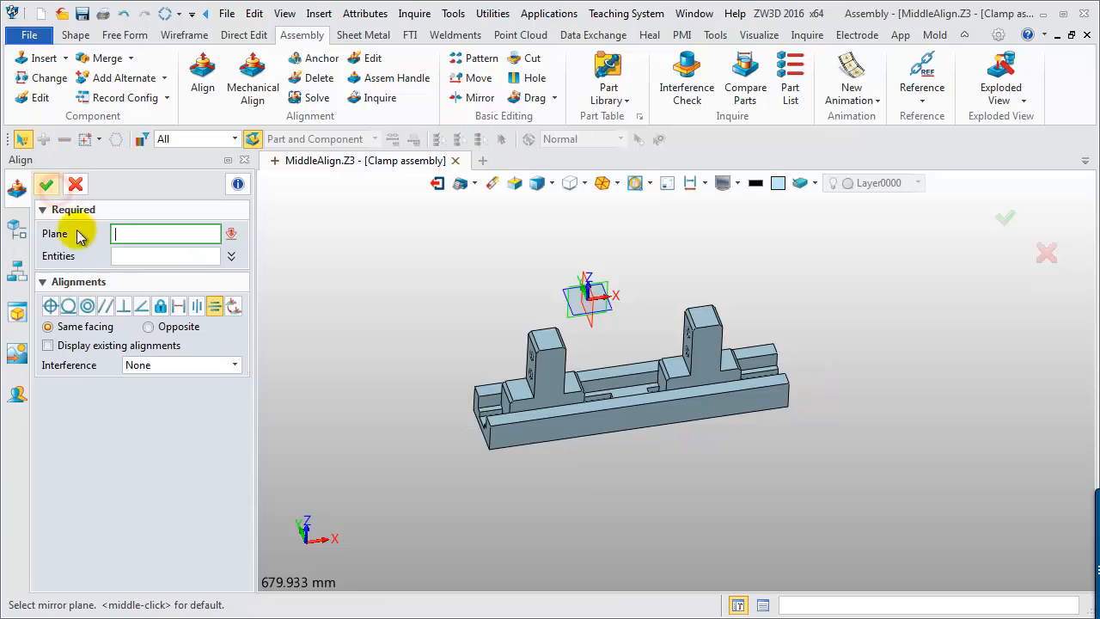
{"action": "left_click", "coordinate": [591, 297]}
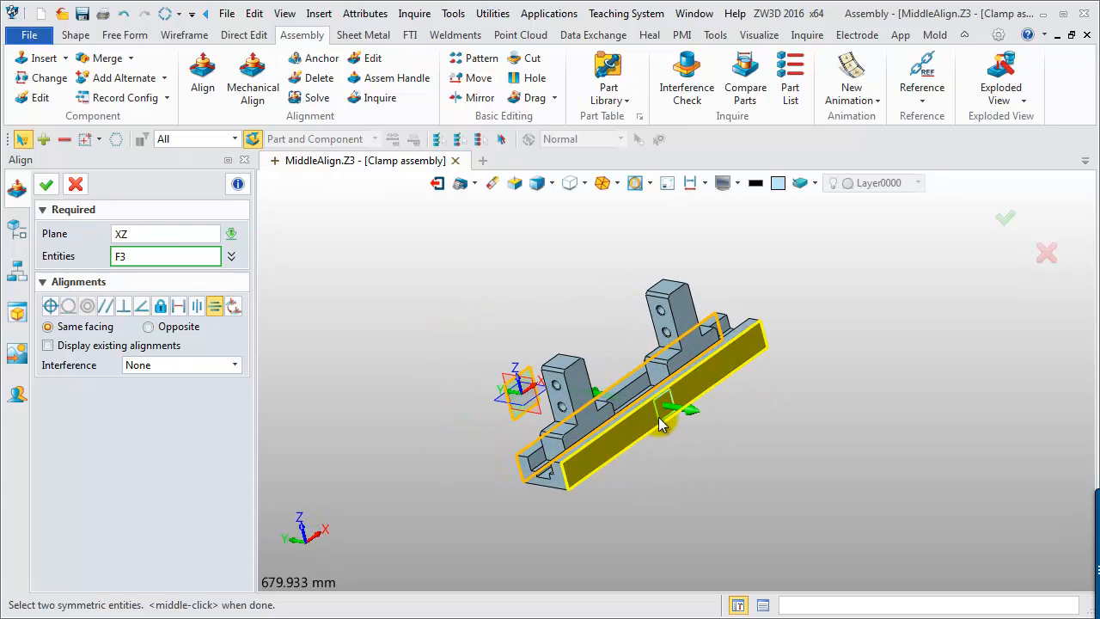
{"action": "left_click", "coordinate": [661, 412]}
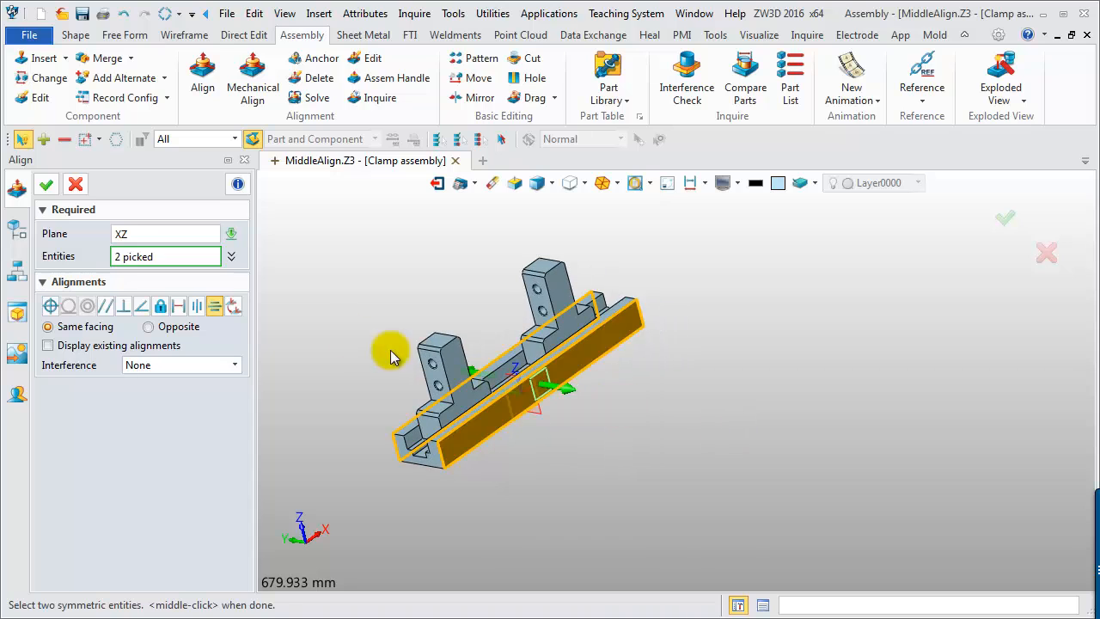
{"action": "left_click", "coordinate": [46, 184]}
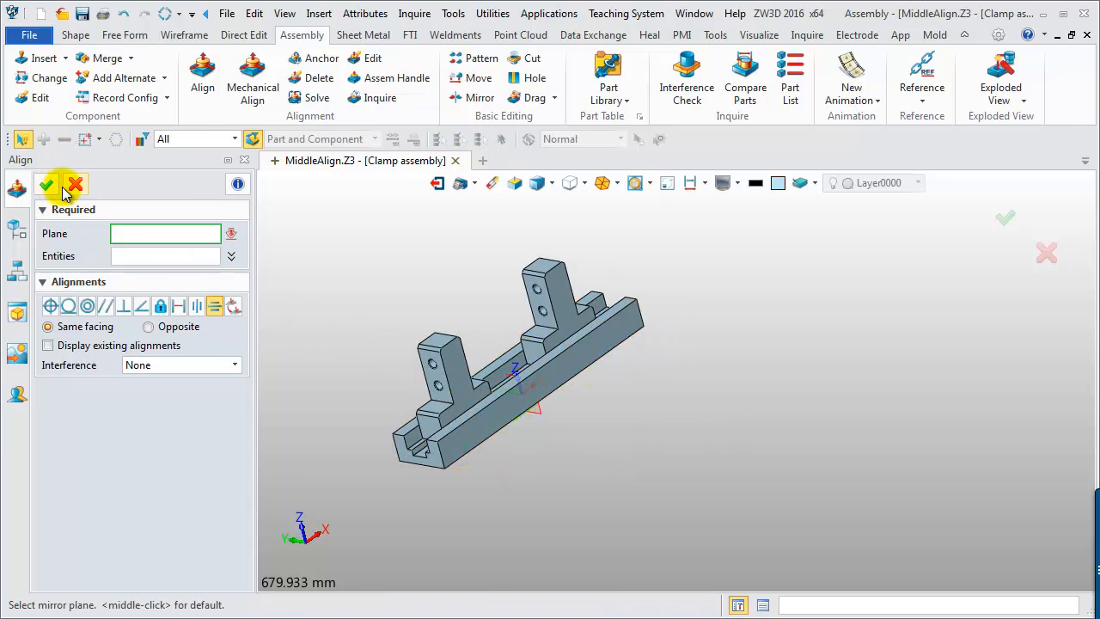
{"action": "left_click", "coordinate": [47, 184]}
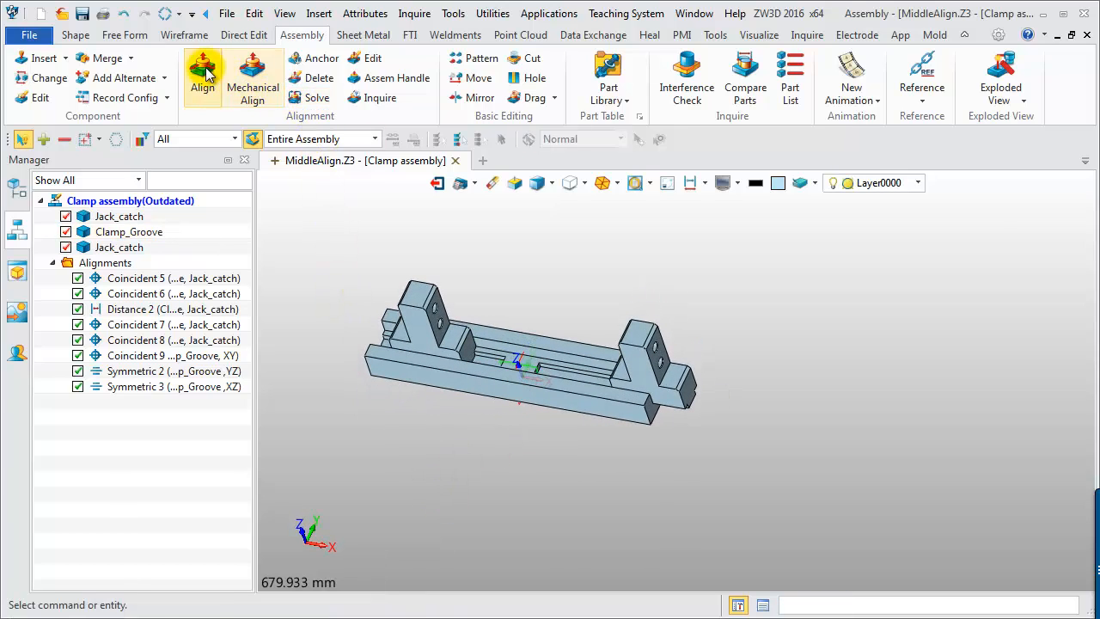
Align both Jack_catch parts symmetrically about the YZ plane as Symmetric 4.
{"action": "left_click", "coordinate": [203, 76]}
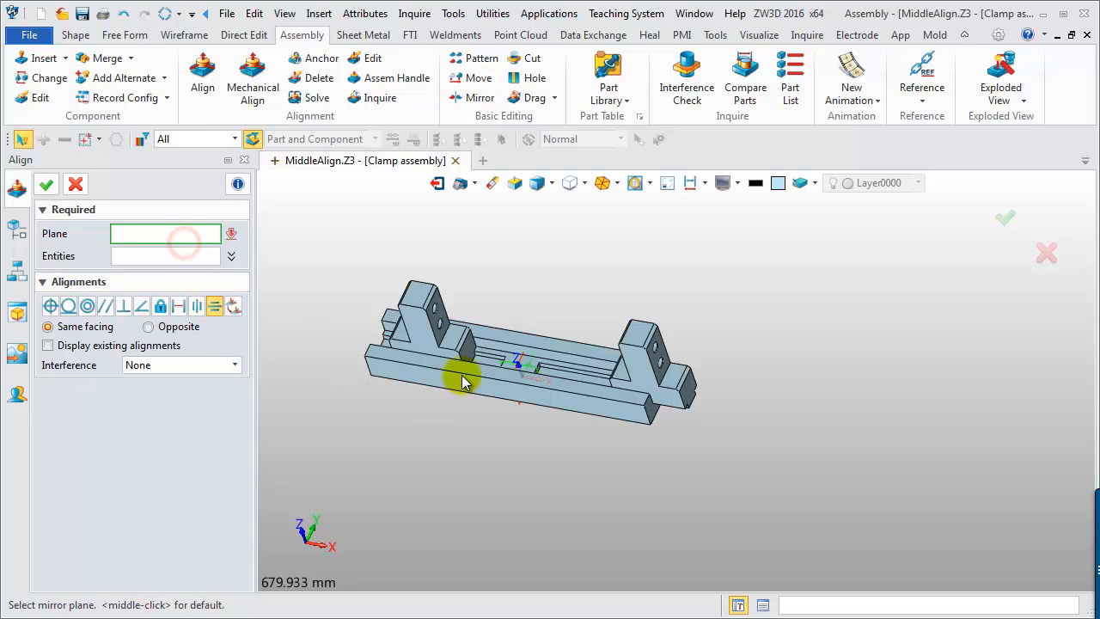
{"action": "left_click", "coordinate": [468, 357]}
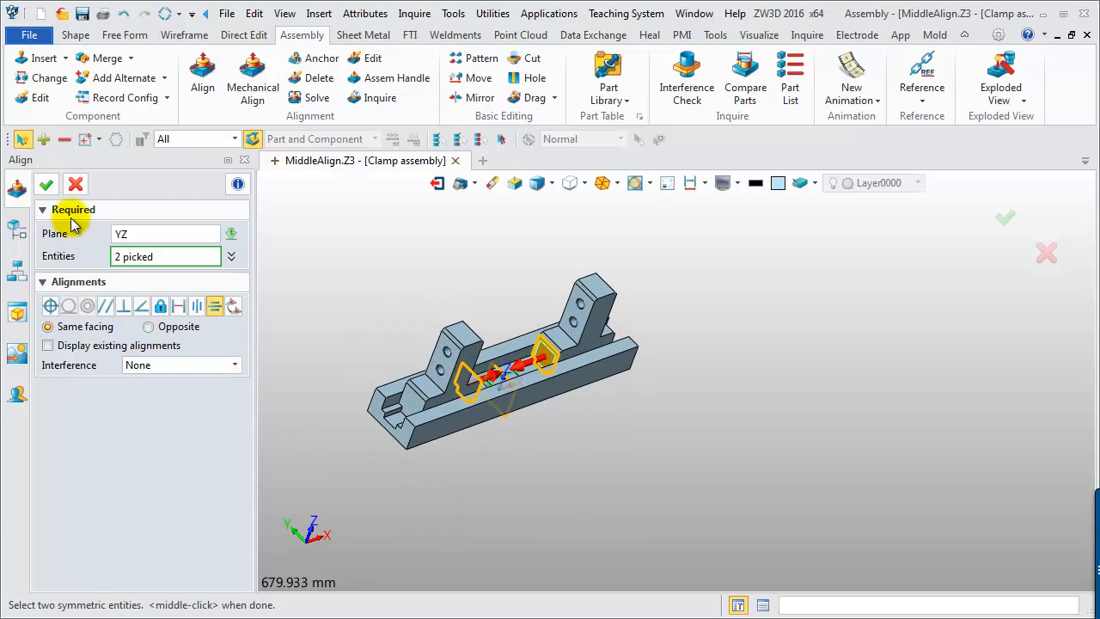
{"action": "left_click", "coordinate": [47, 184]}
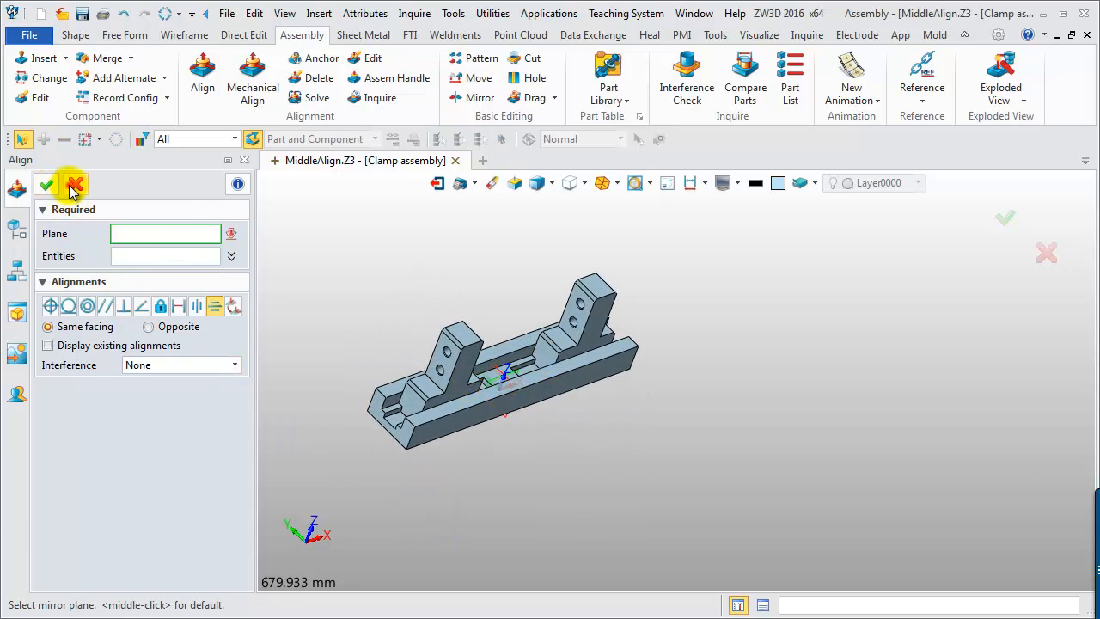
{"action": "left_click", "coordinate": [73, 185]}
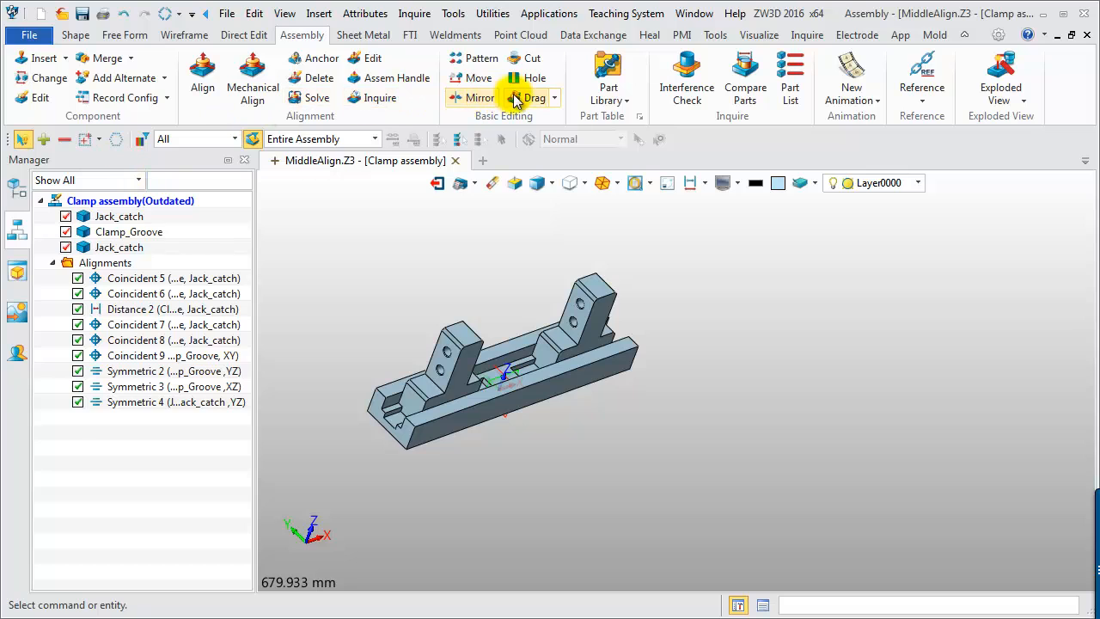
{"action": "left_click", "coordinate": [533, 97]}
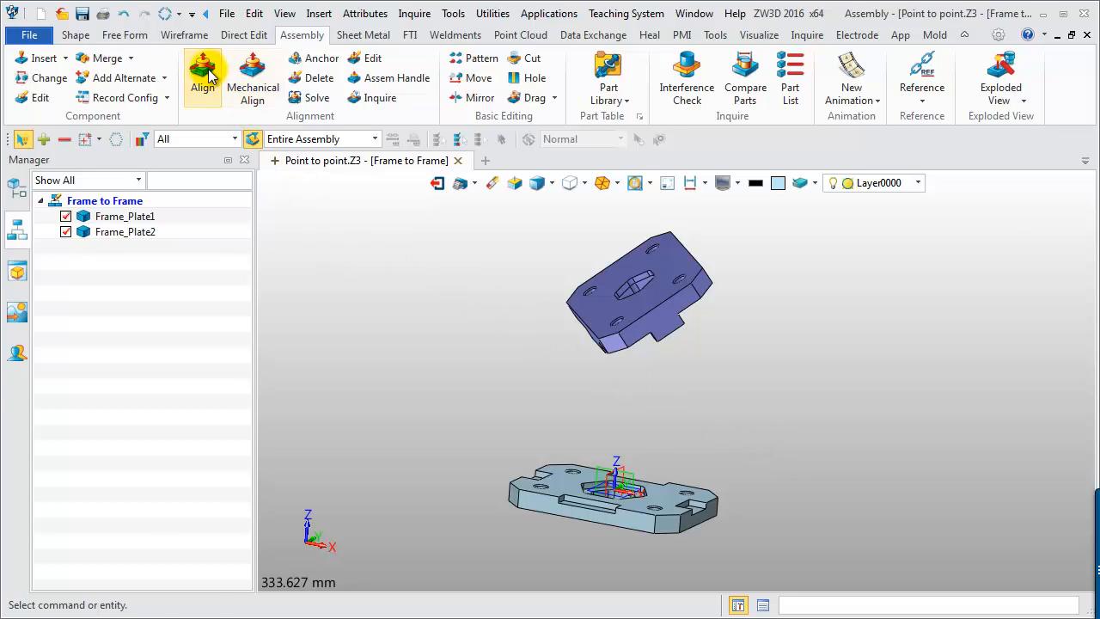
Add a Frame-to-frame alignment between the purple plate's and lower plate's XY datums.
{"action": "left_click", "coordinate": [203, 73]}
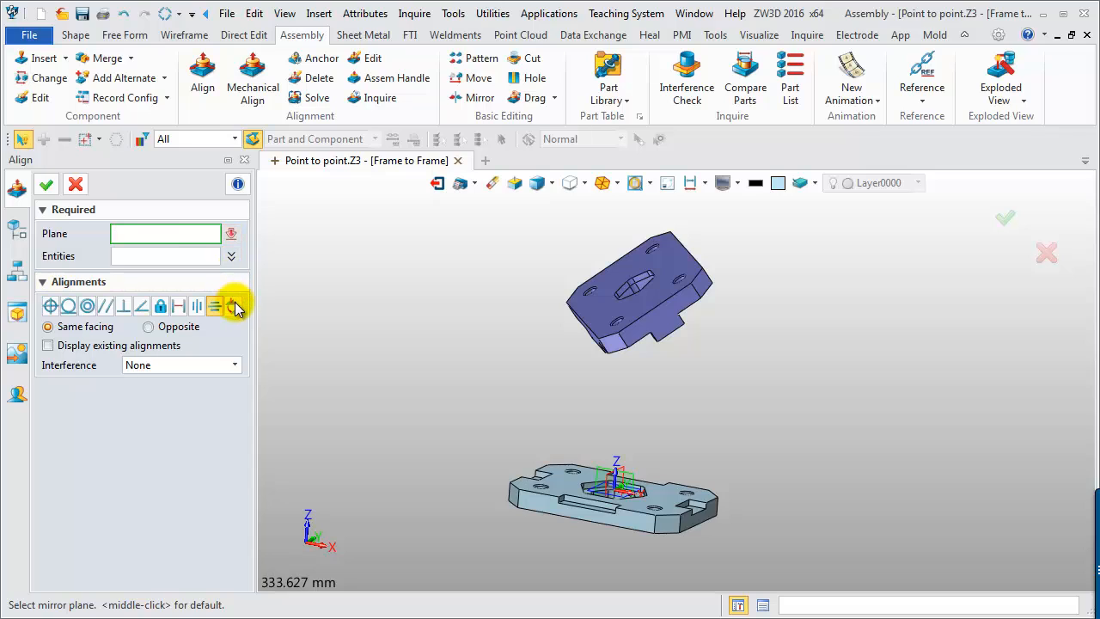
{"action": "left_click", "coordinate": [234, 306]}
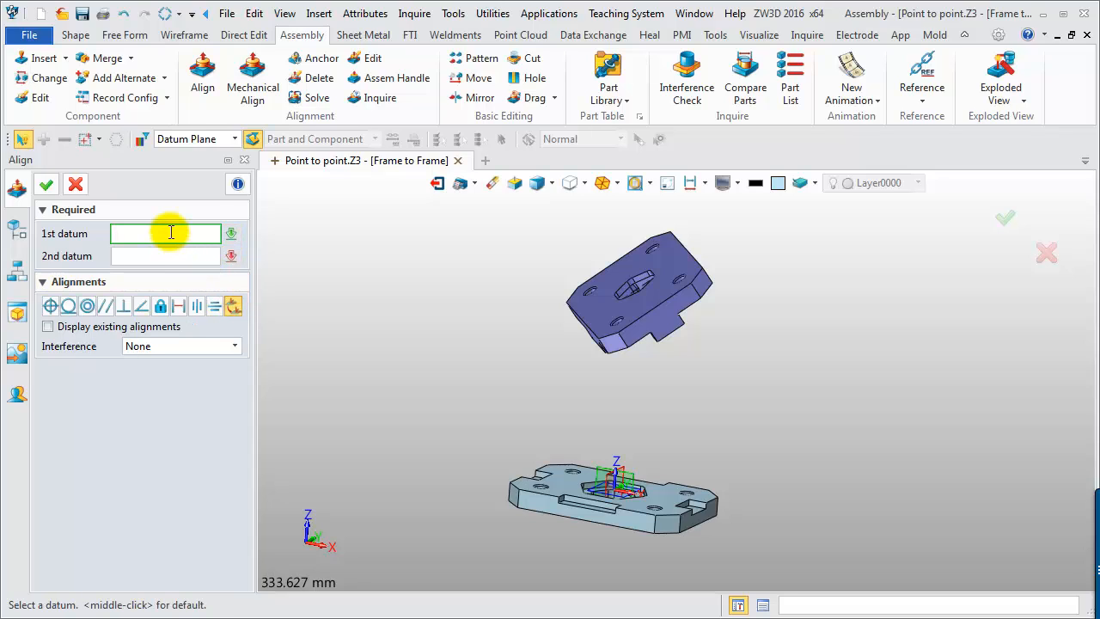
{"action": "mouse_move", "coordinate": [550, 361]}
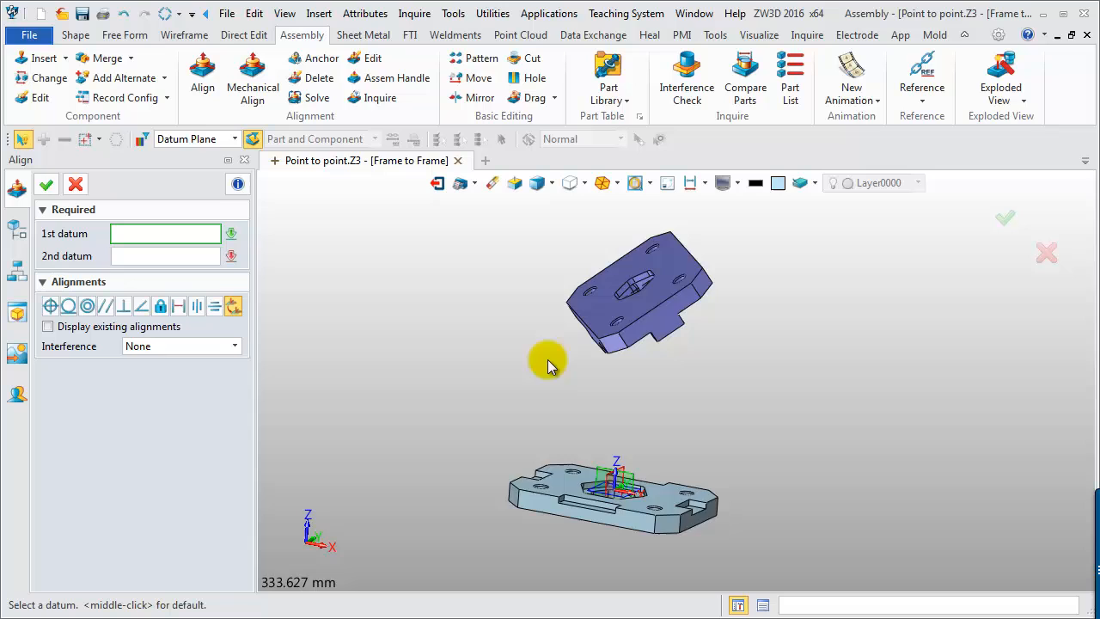
{"action": "left_click", "coordinate": [649, 313]}
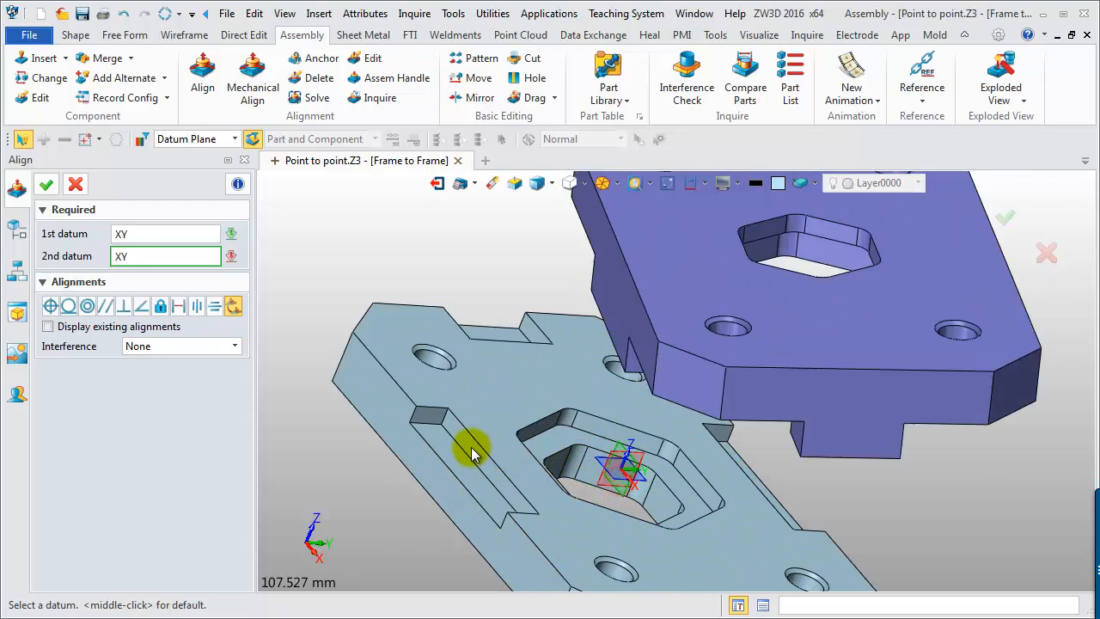
{"action": "left_click", "coordinate": [45, 184]}
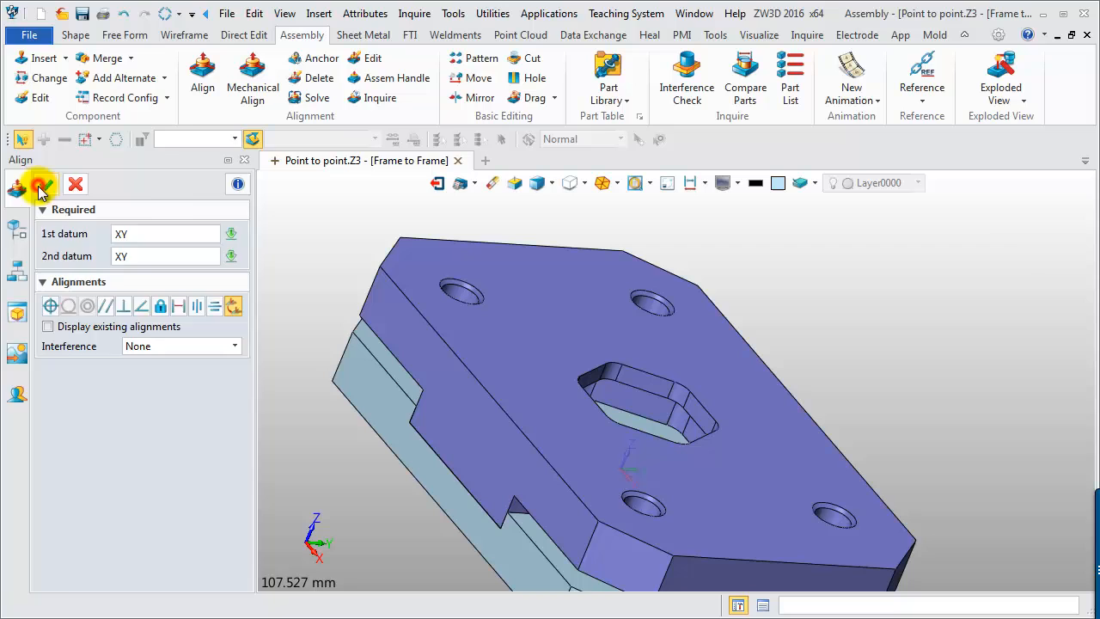